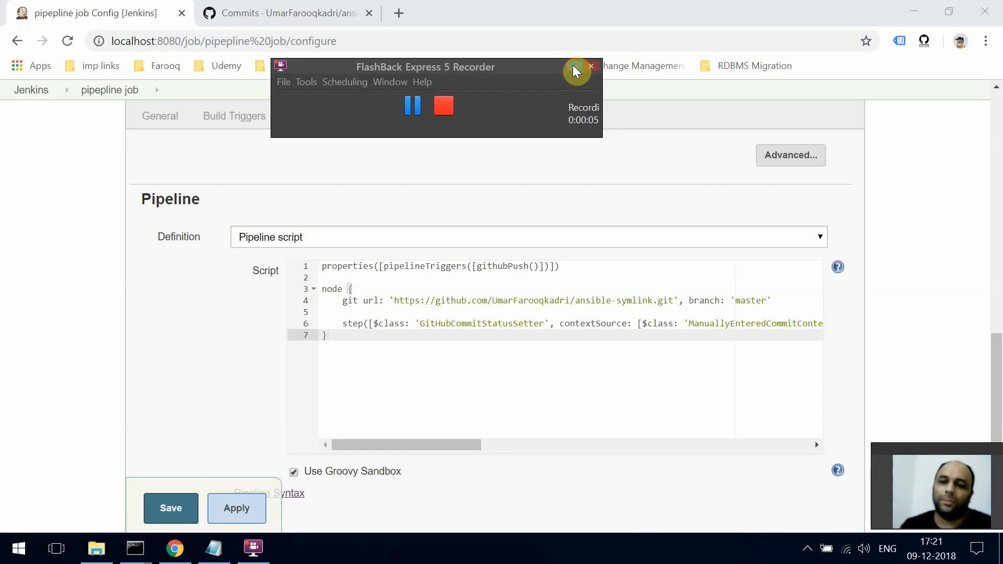
Step: Confirm the job's GitHub project URL for ansible-symlink, then view the Build Triggers with GitHub hook trigger enabled
{"action": "left_click", "coordinate": [590, 67]}
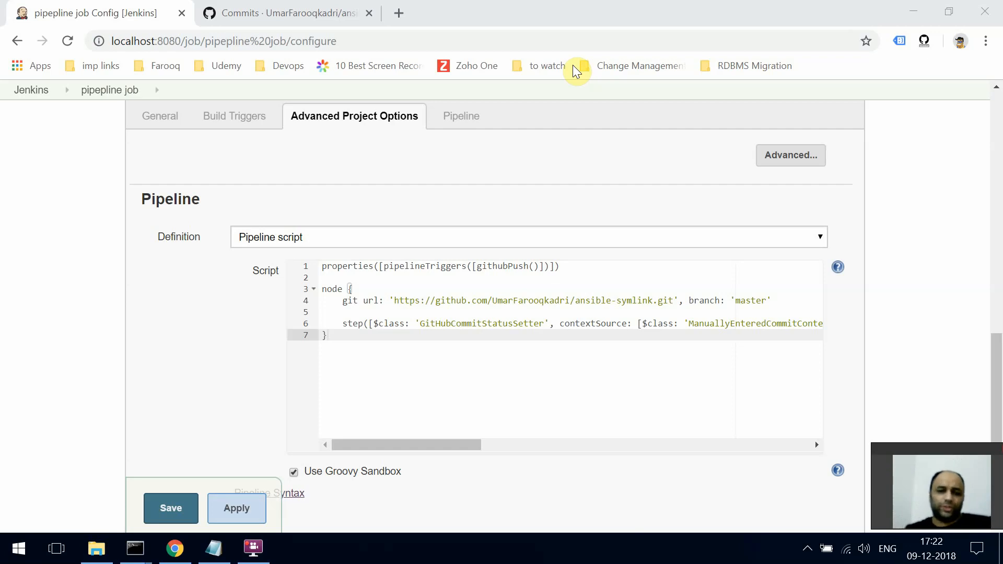
{"action": "left_click", "coordinate": [160, 116]}
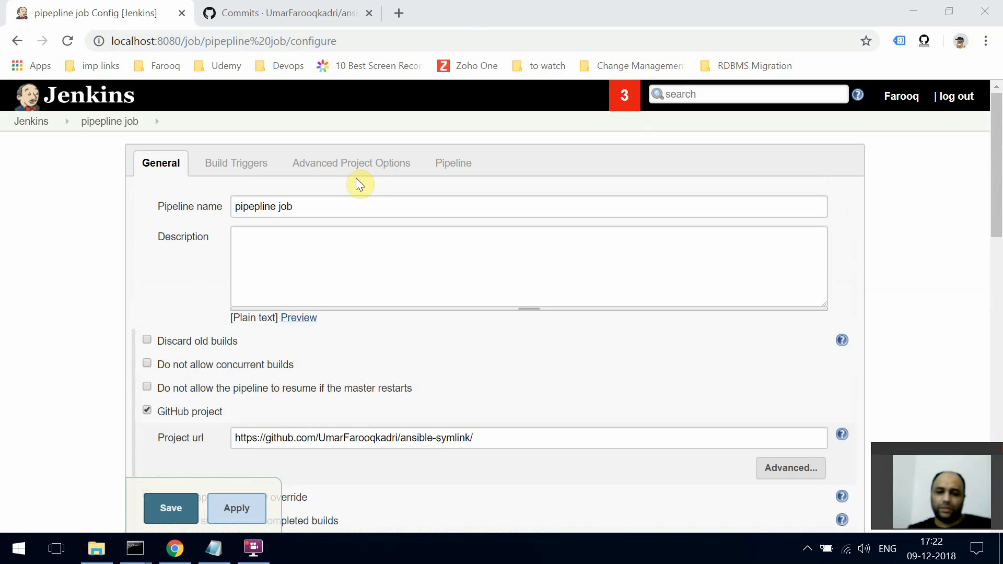
{"action": "scroll", "scroll_direction": "down", "scroll_amount": 3}
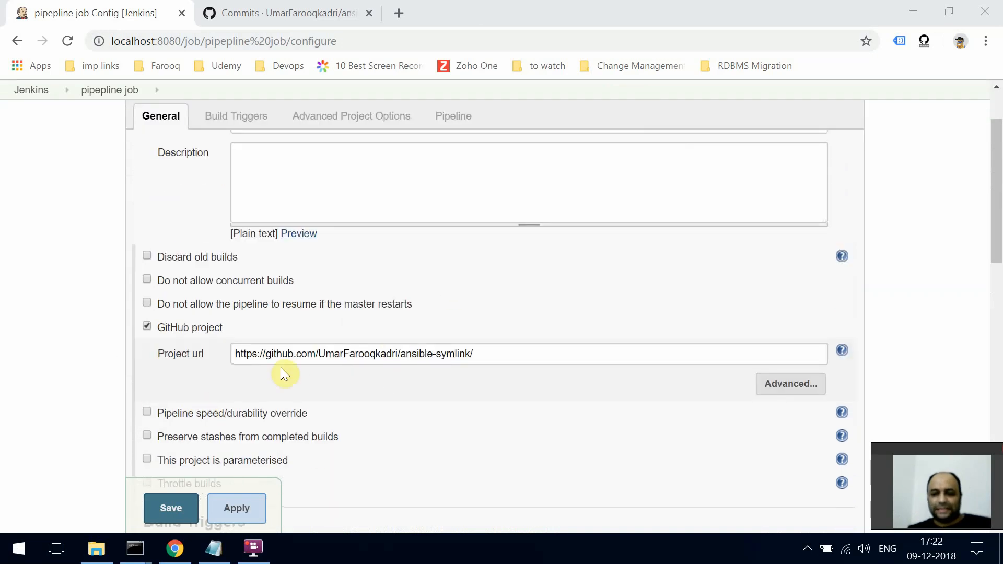
{"action": "double_click", "coordinate": [414, 354]}
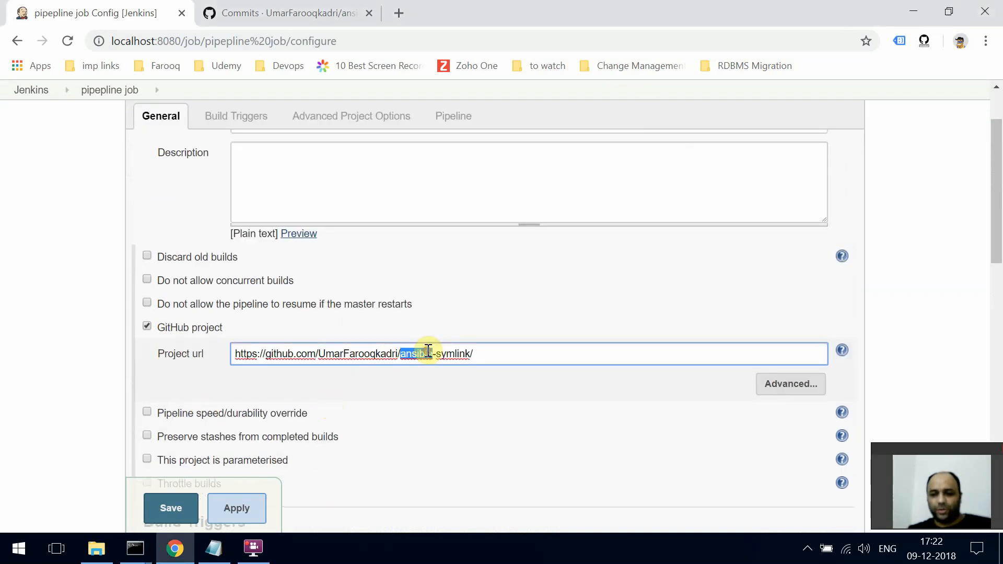
{"action": "scroll", "scroll_direction": "down", "scroll_amount": 3}
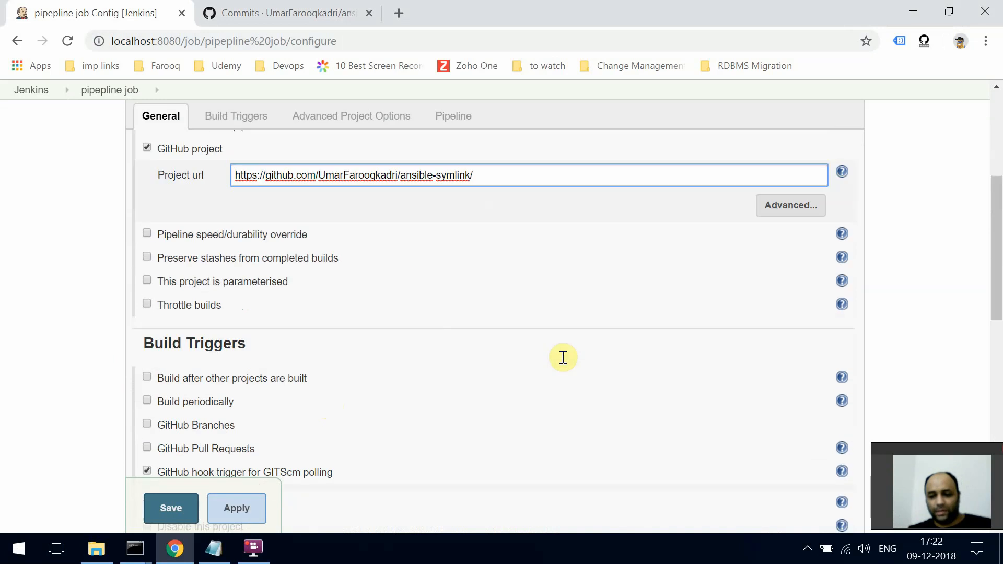
{"action": "left_click", "coordinate": [237, 116]}
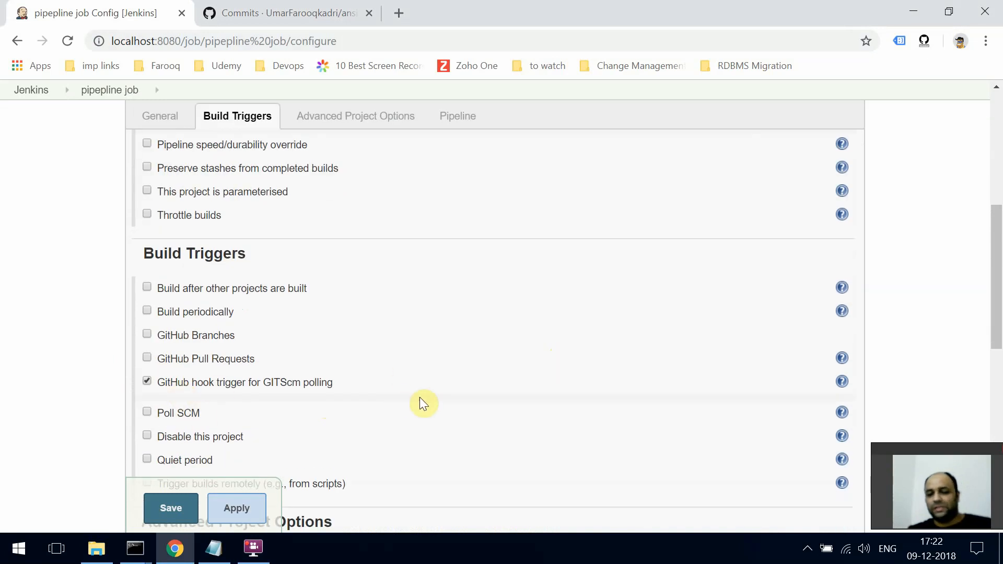
Step: Review the Pipeline script, scrolling sideways to see the GitHubCommitStatusSetter step
{"action": "left_click", "coordinate": [452, 116]}
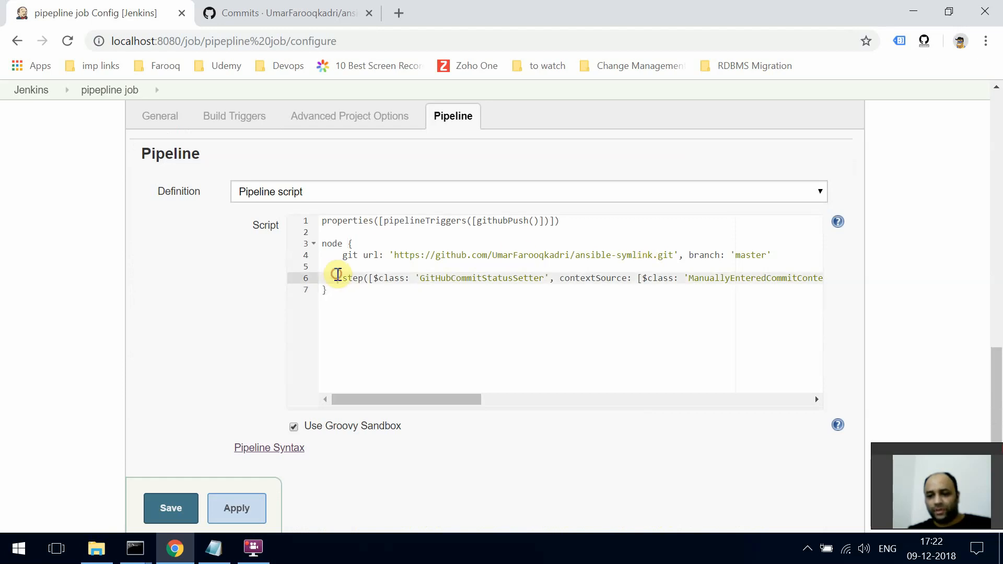
{"action": "mouse_move", "coordinate": [449, 391]}
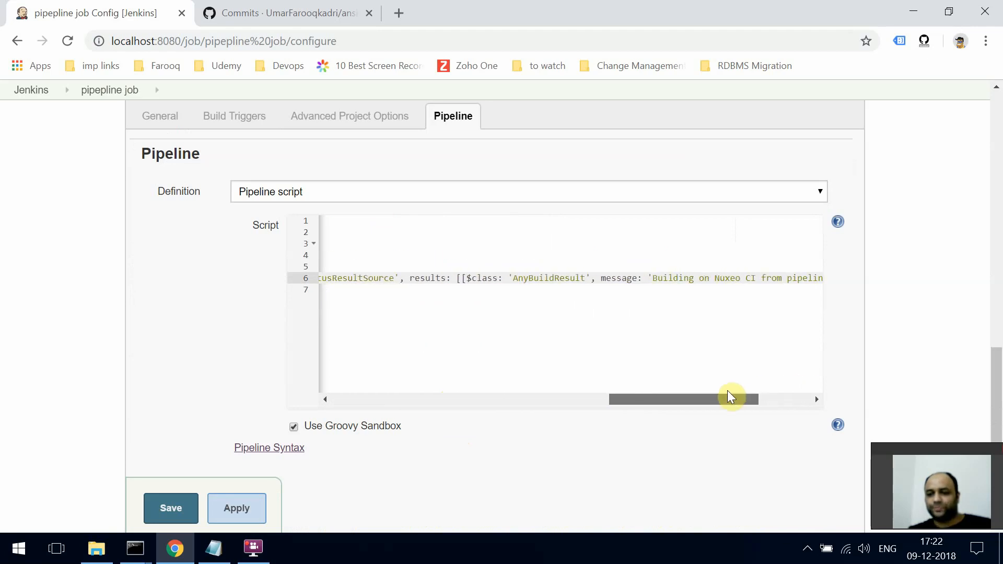
{"action": "left_click_drag", "start_coordinate": [731, 398], "coordinate": [419, 398]}
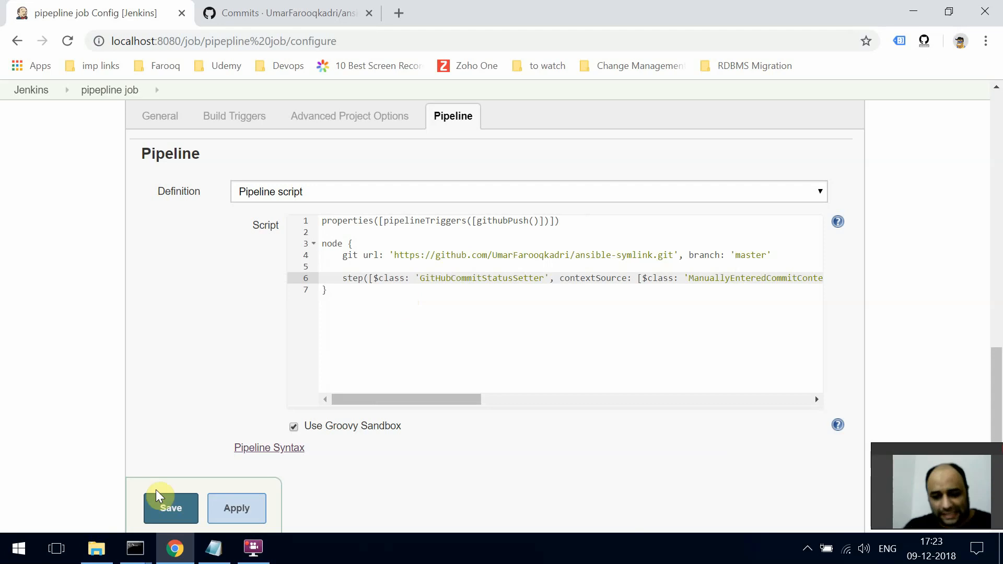
Step: Save the pipeline job configuration and go to the GitHub commit history tab
{"action": "left_click", "coordinate": [170, 508]}
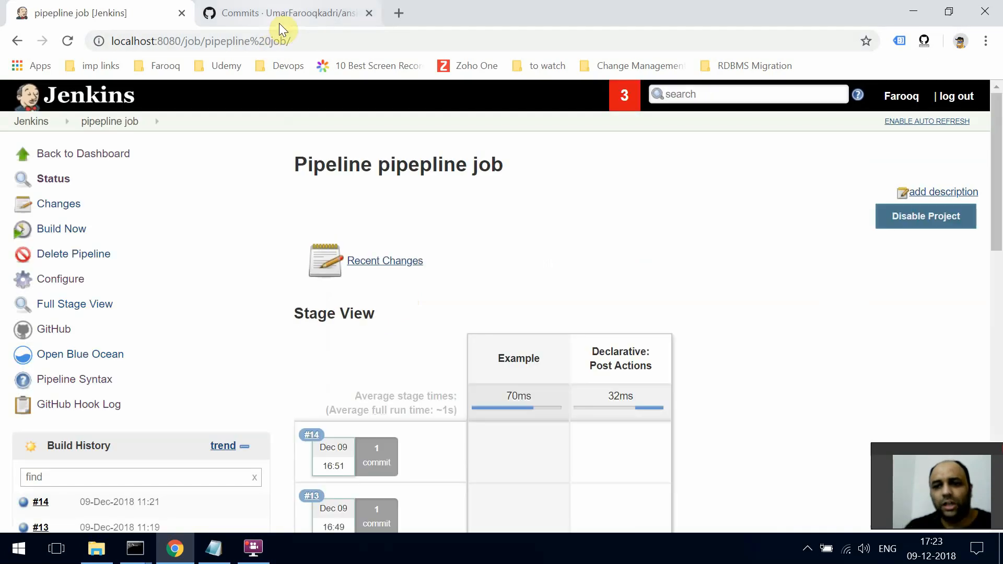
{"action": "mouse_move", "coordinate": [288, 327]}
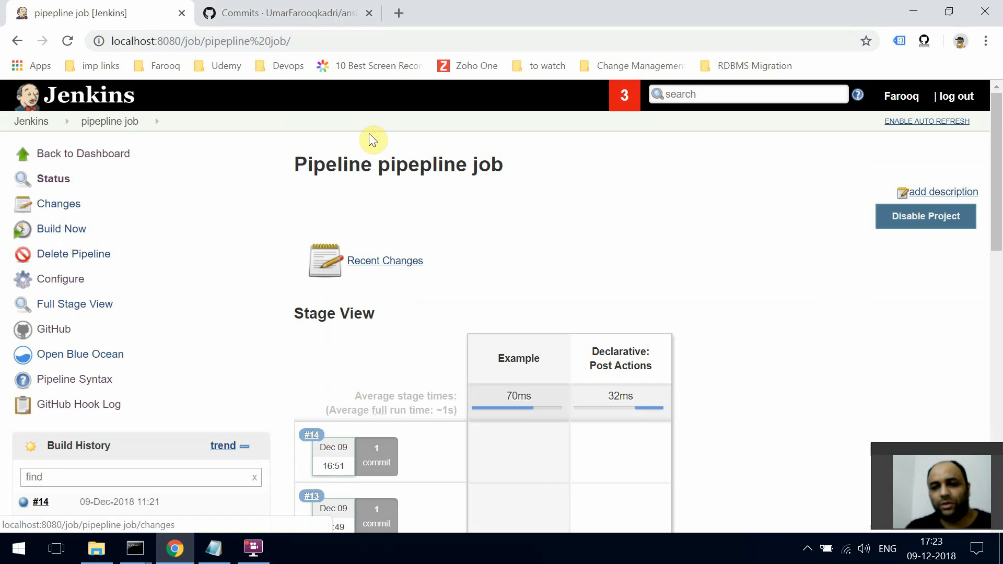
{"action": "left_click", "coordinate": [283, 13]}
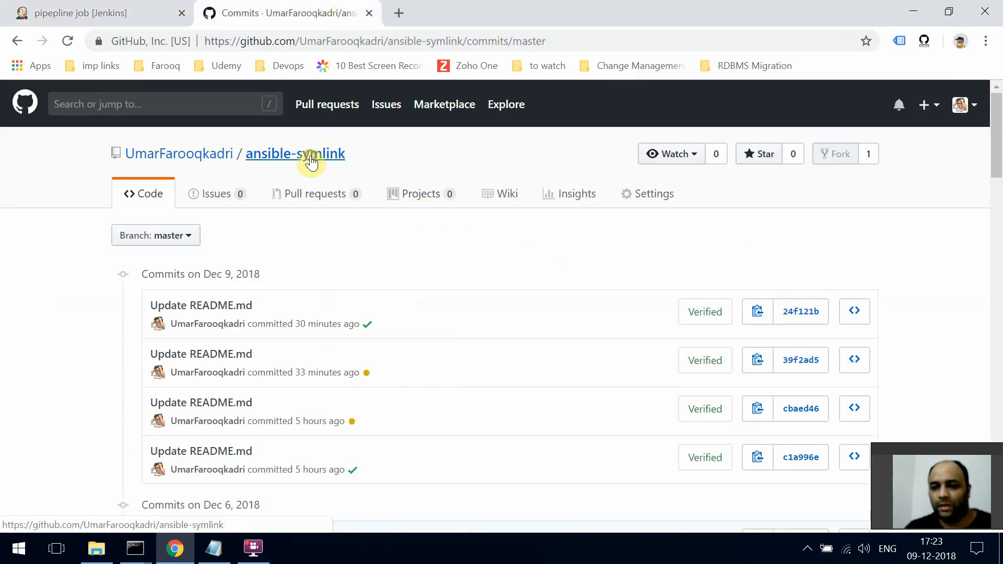
Step: Edit README.md to delete the trailing lines 'sssdsf' and 'xzxz', then commit to master
{"action": "left_click", "coordinate": [295, 154]}
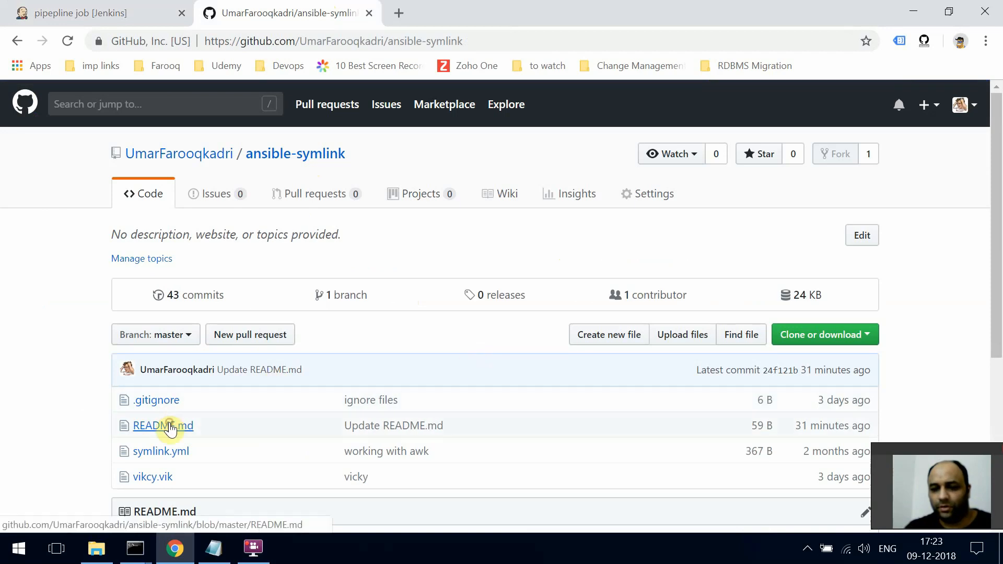
{"action": "left_click", "coordinate": [163, 425]}
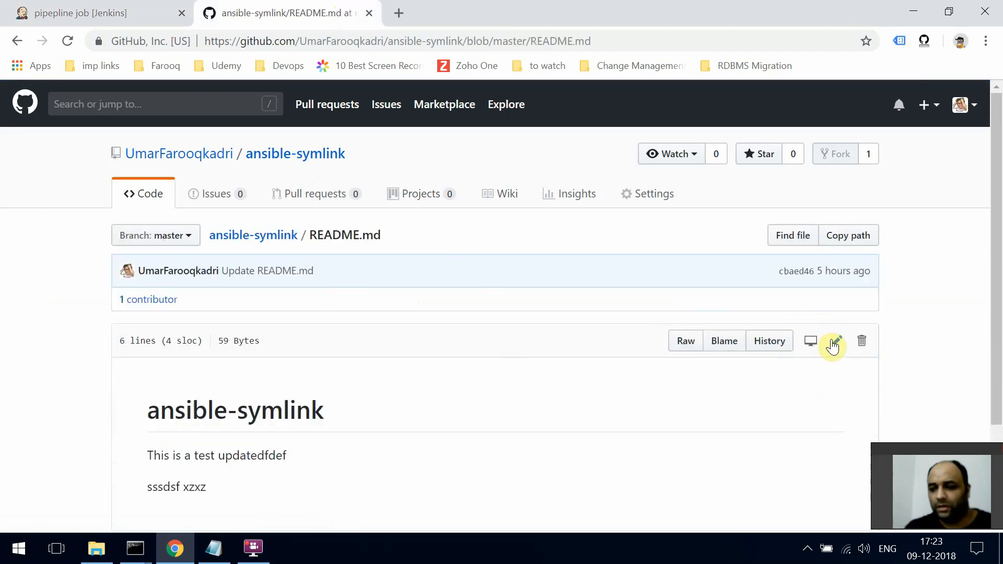
{"action": "left_click", "coordinate": [832, 341]}
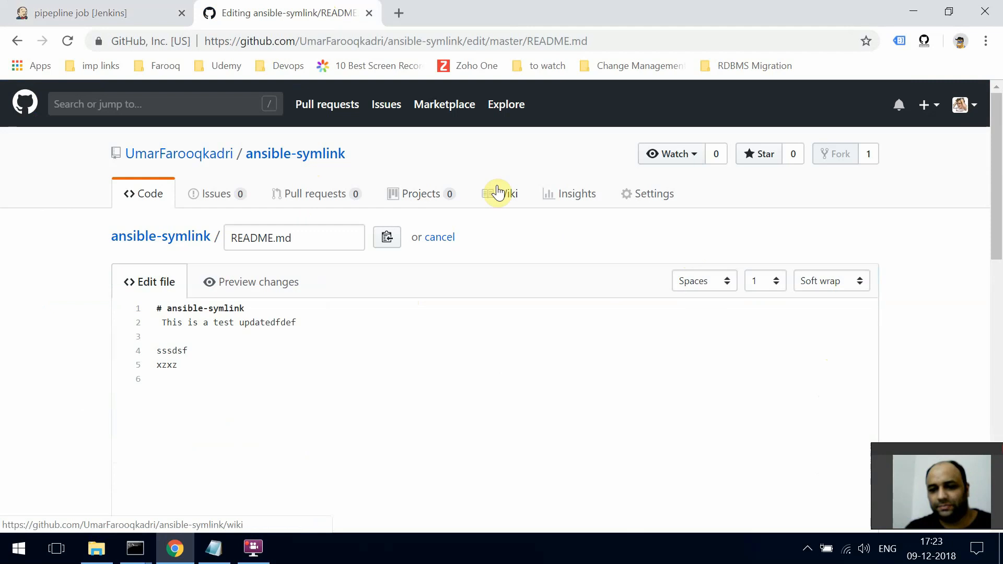
{"action": "left_click_drag", "start_coordinate": [160, 336], "coordinate": [178, 365]}
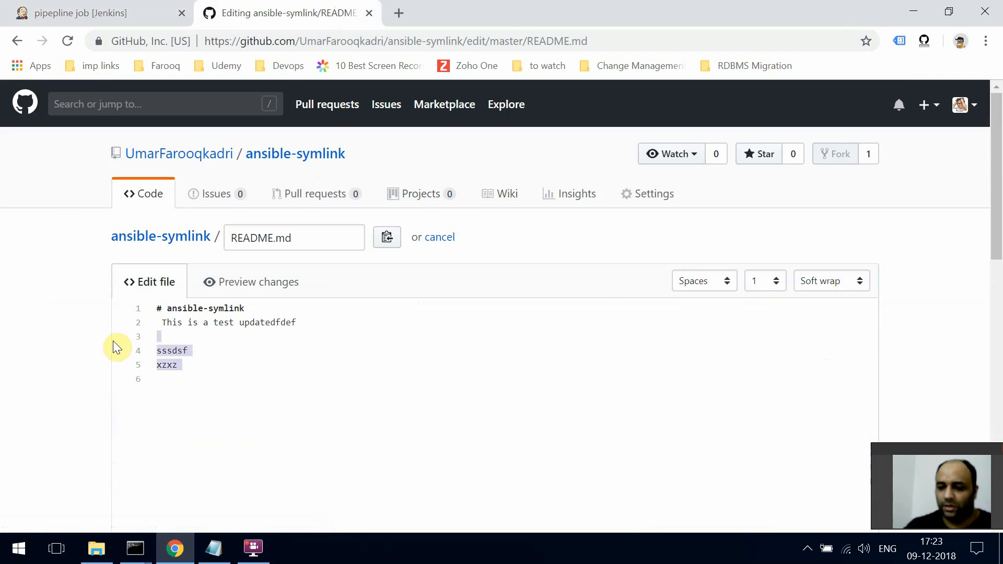
{"action": "scroll", "scroll_direction": "down", "scroll_amount": 3}
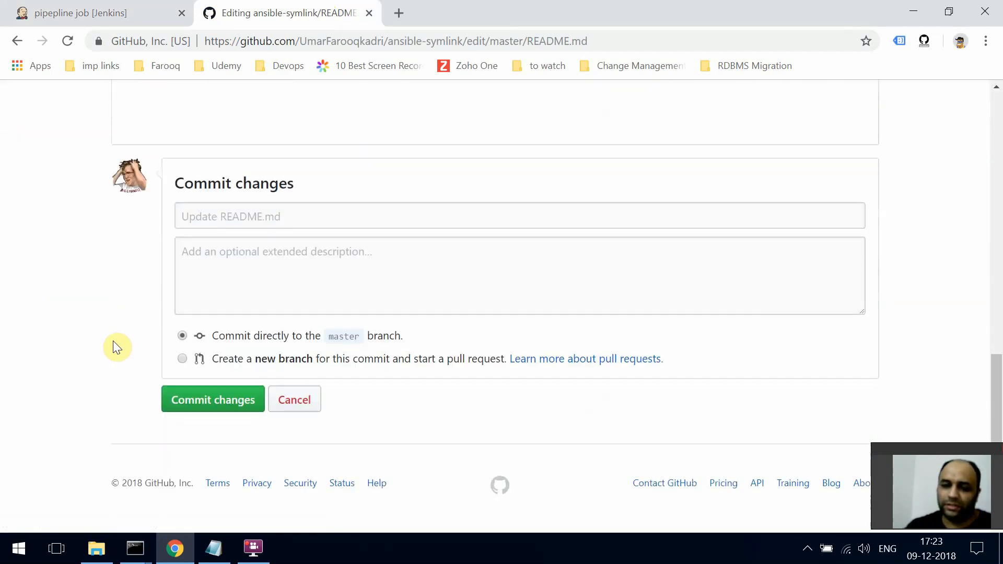
{"action": "left_click", "coordinate": [213, 399]}
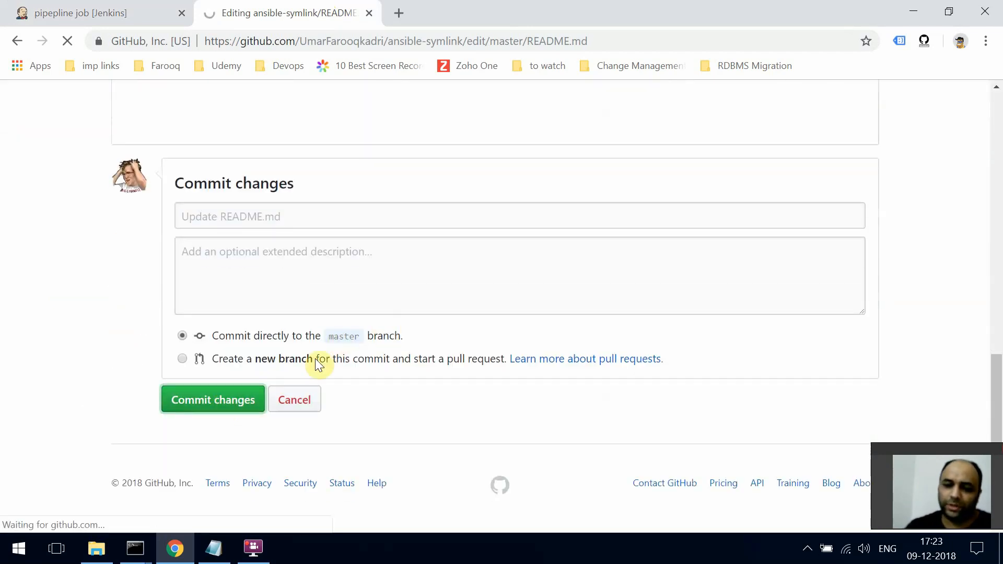
{"action": "left_click", "coordinate": [212, 399]}
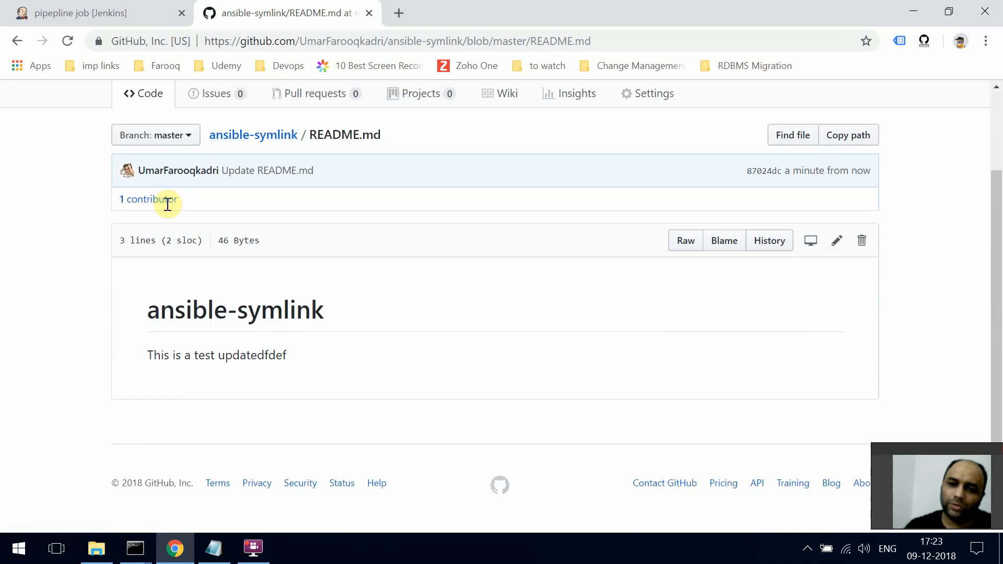
Step: Check Jenkins Build History for new build #15, then return to the GitHub repository page
{"action": "left_click", "coordinate": [96, 12]}
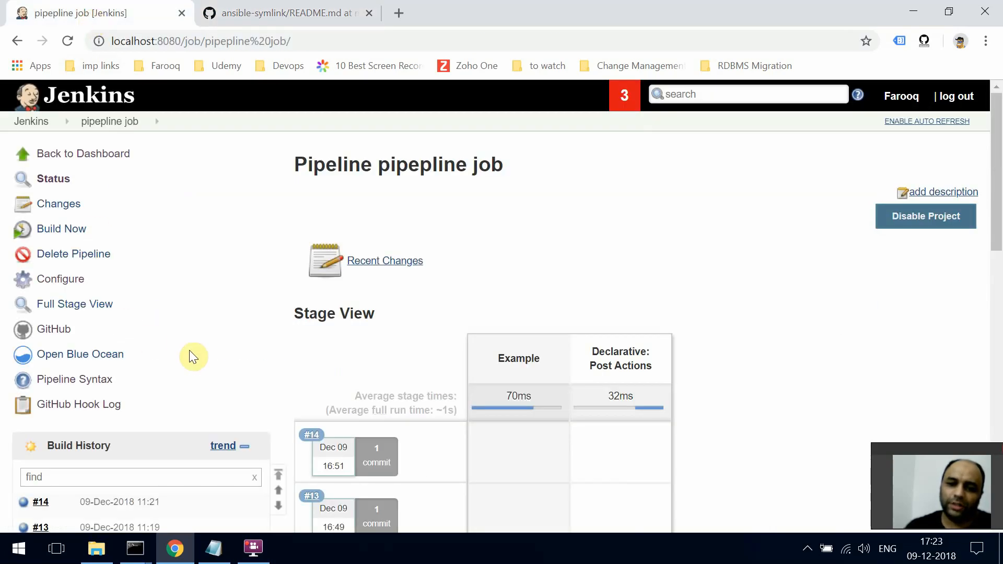
{"action": "scroll", "scroll_direction": "down", "scroll_amount": 3}
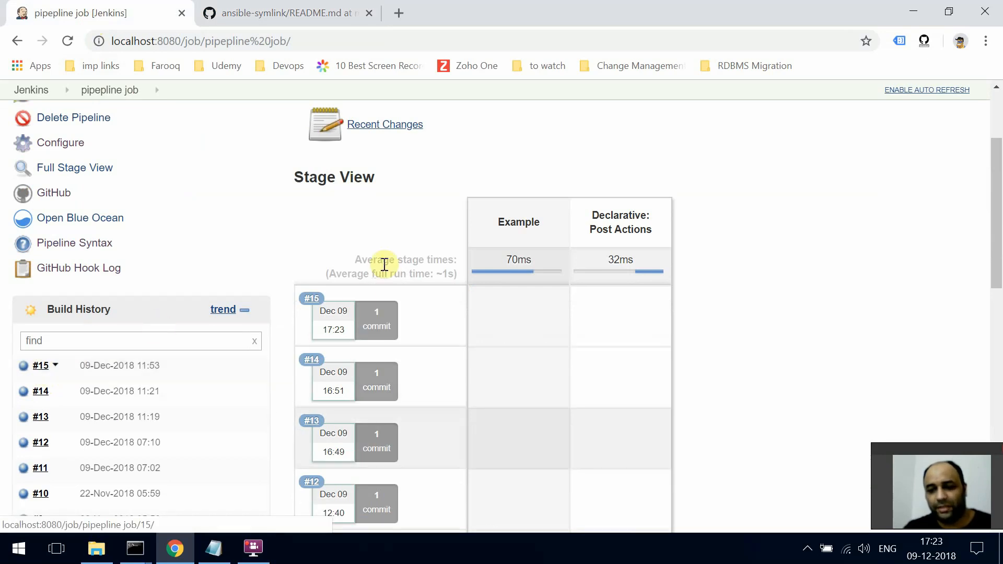
{"action": "left_click", "coordinate": [285, 12]}
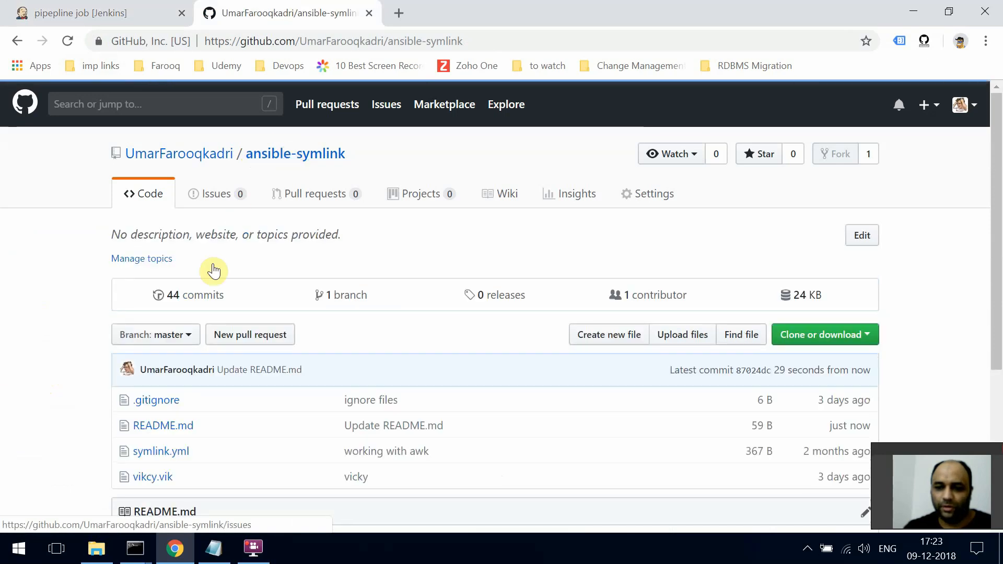
Step: Inspect the latest commit's passed pipeline update check and follow its Details link
{"action": "left_click", "coordinate": [195, 295]}
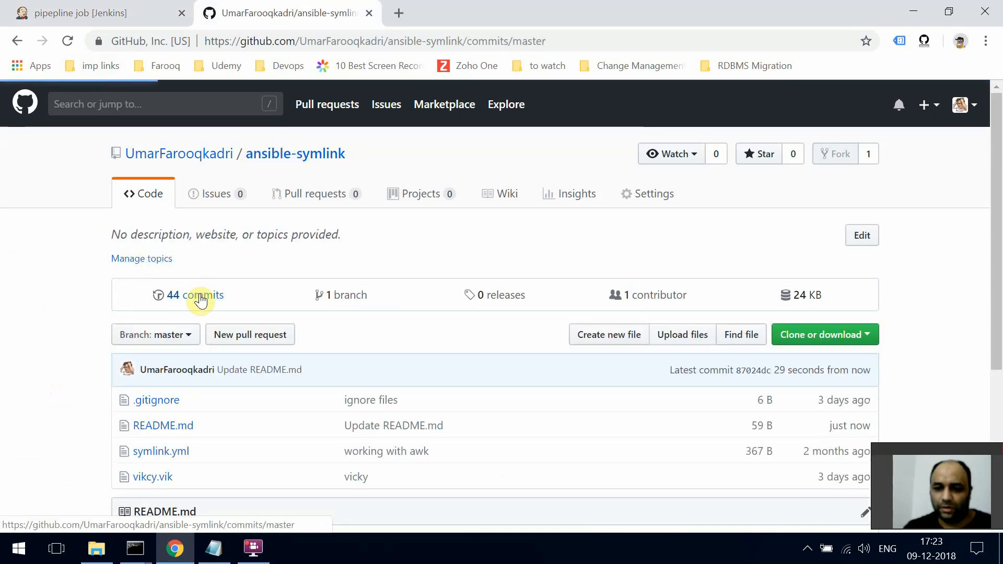
{"action": "left_click", "coordinate": [194, 295]}
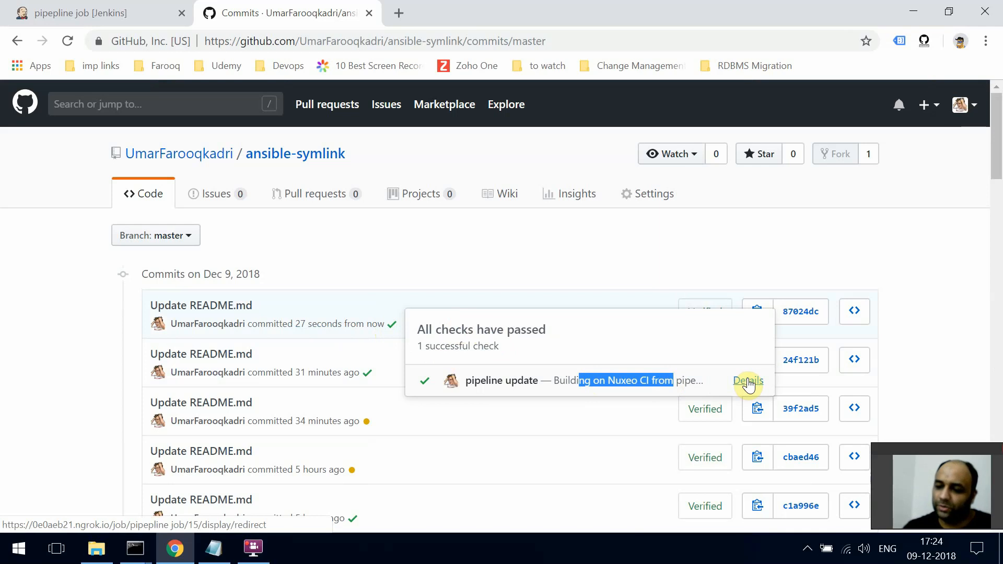
{"action": "left_click", "coordinate": [748, 380]}
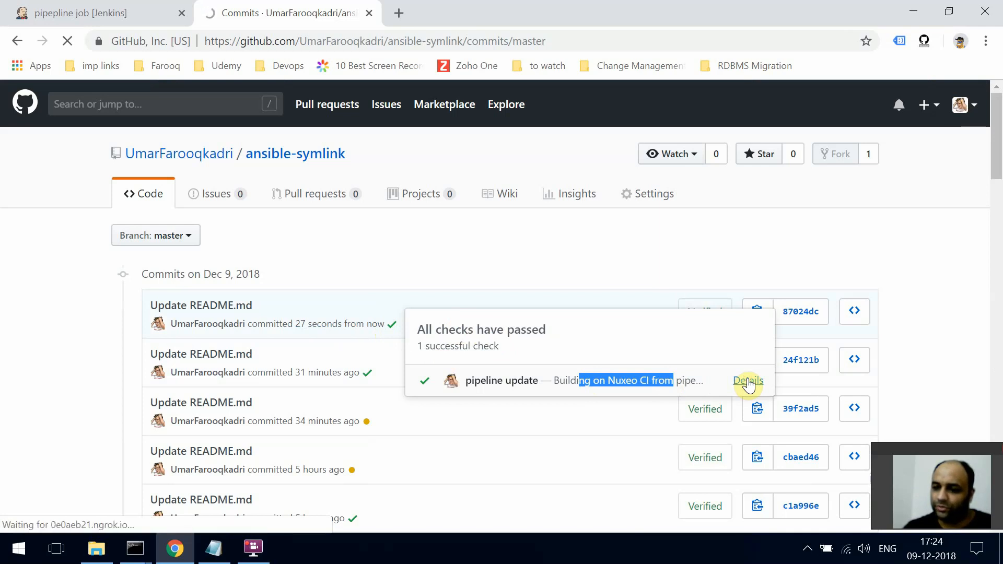
Step: Log in to the tunnelled Jenkins server to reach build #15's page
{"action": "left_click", "coordinate": [747, 381]}
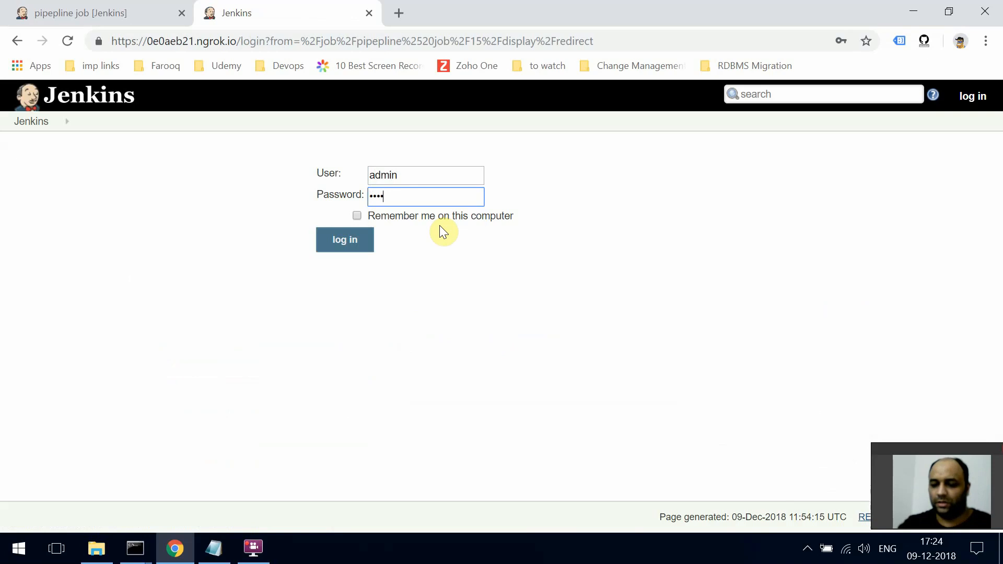
{"action": "left_click", "coordinate": [344, 239]}
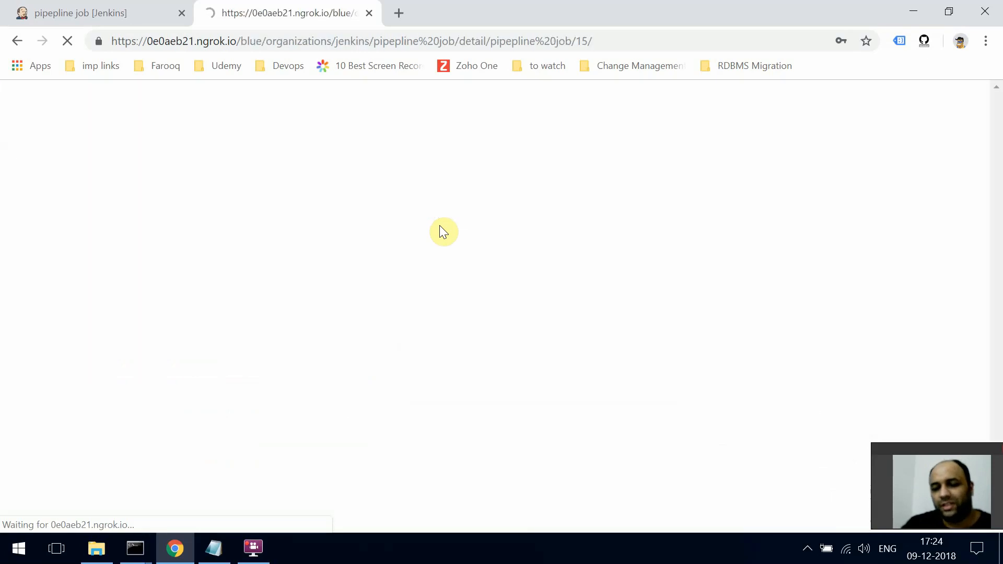